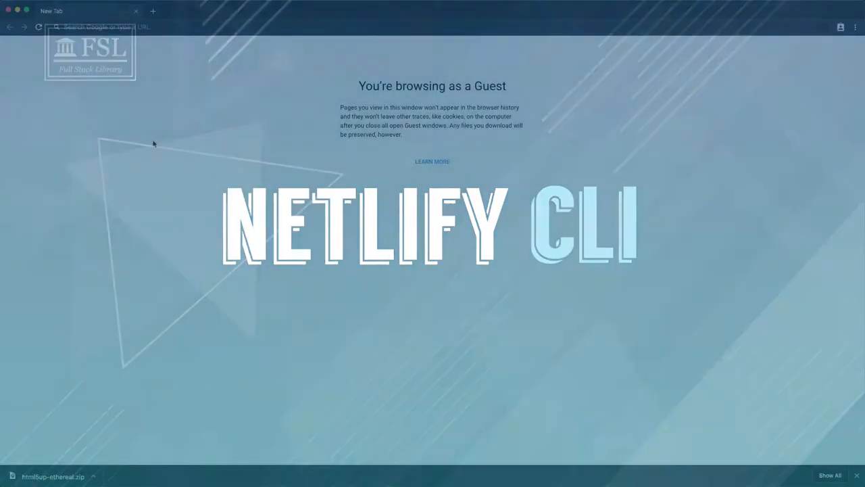
- Go to html5up.net and select the Ethereal theme from the template list
type("html5up.net")
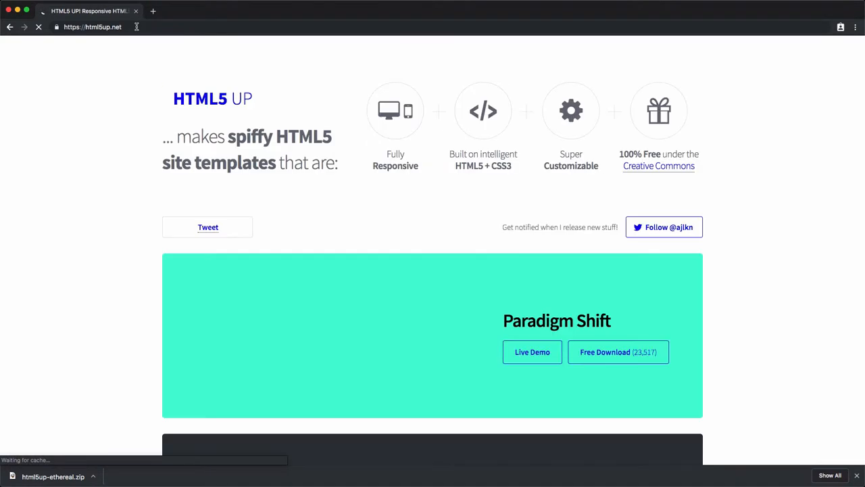
scroll("down", 3)
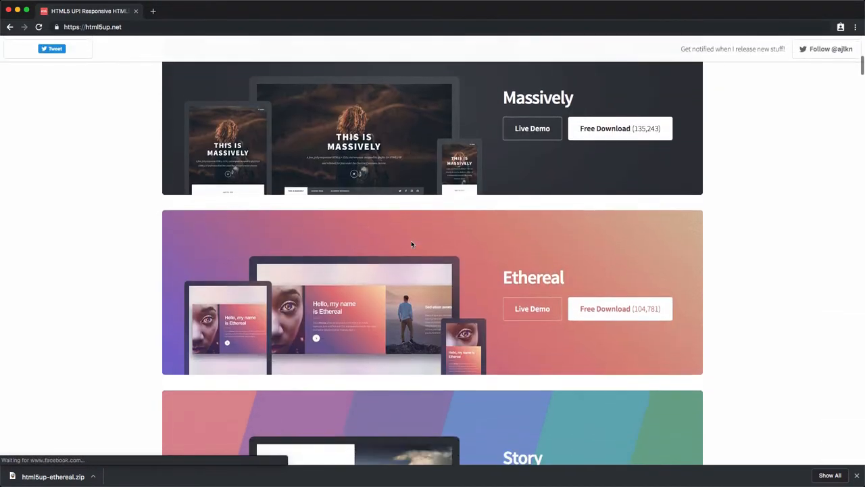
left_click(619, 309)
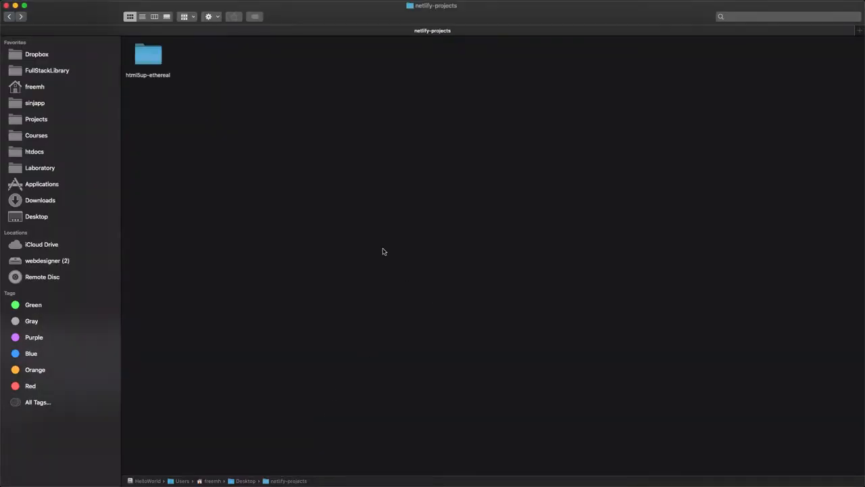
key("cmd+space")
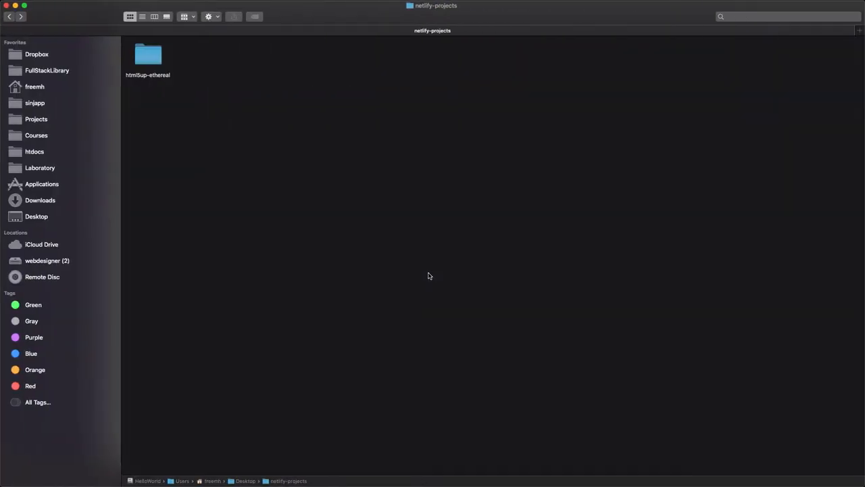
mouse_move(401, 276)
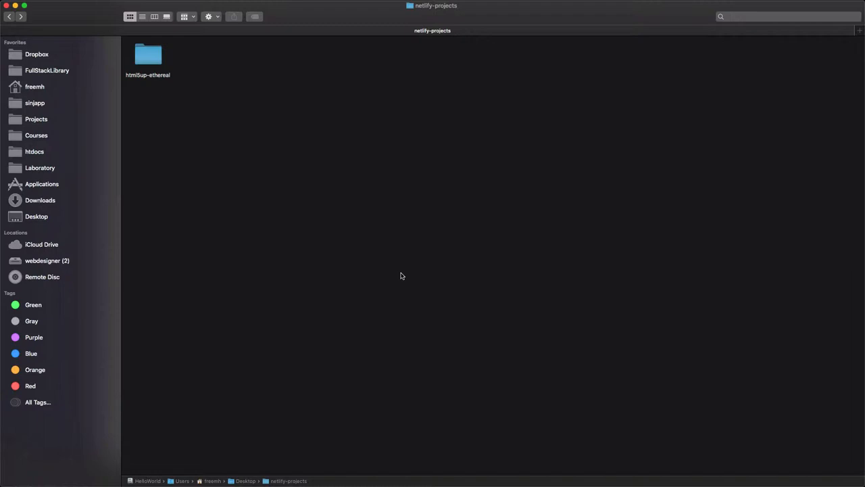
mouse_move(227, 464)
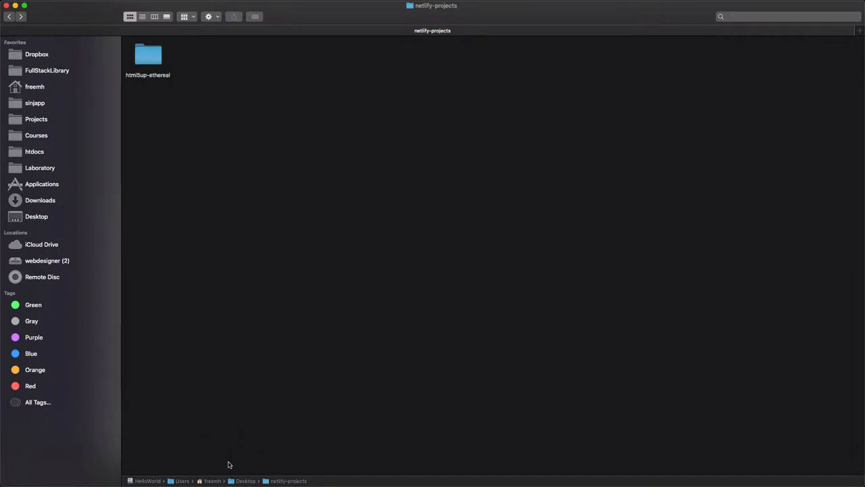
mouse_move(292, 342)
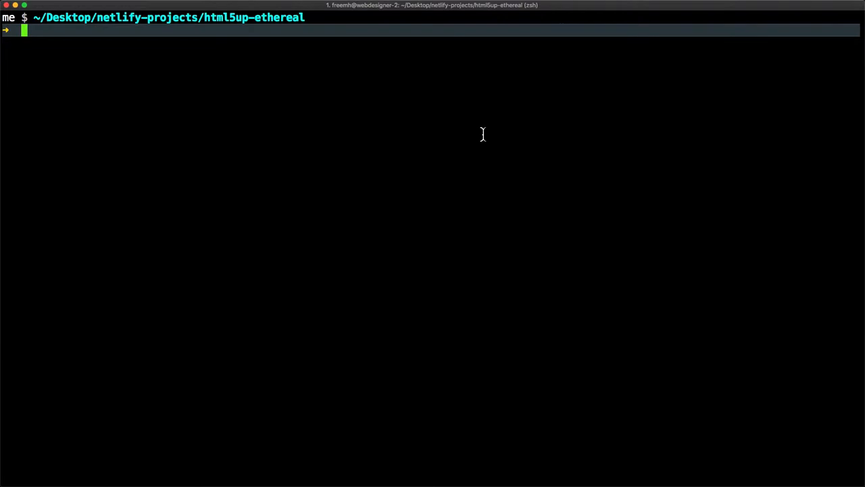
- Run netlify init in the html5up-ethereal folder to bring up the Netlify login
type("netlify init")
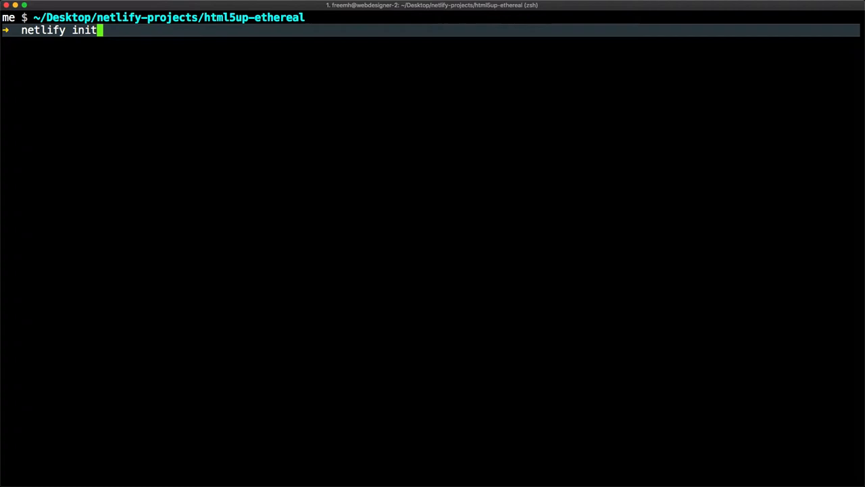
key("enter")
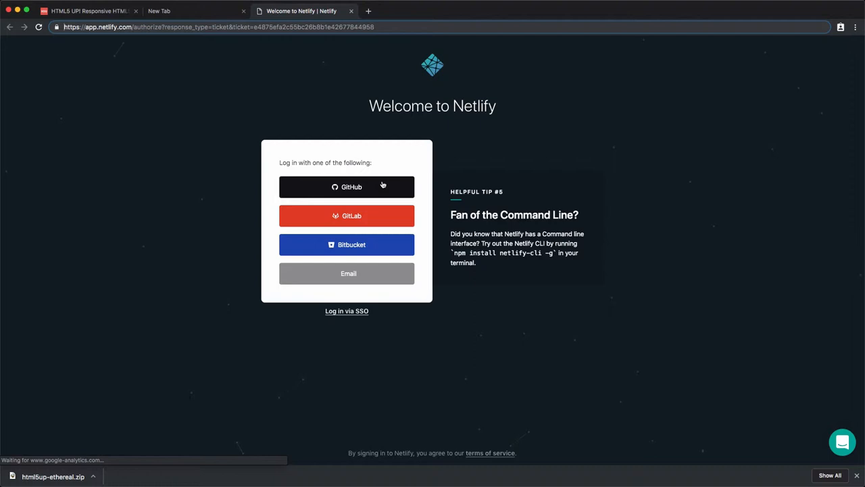
- Sign in to Netlify with GitHub credentials and authorize the Netlify CLI
left_click(346, 187)
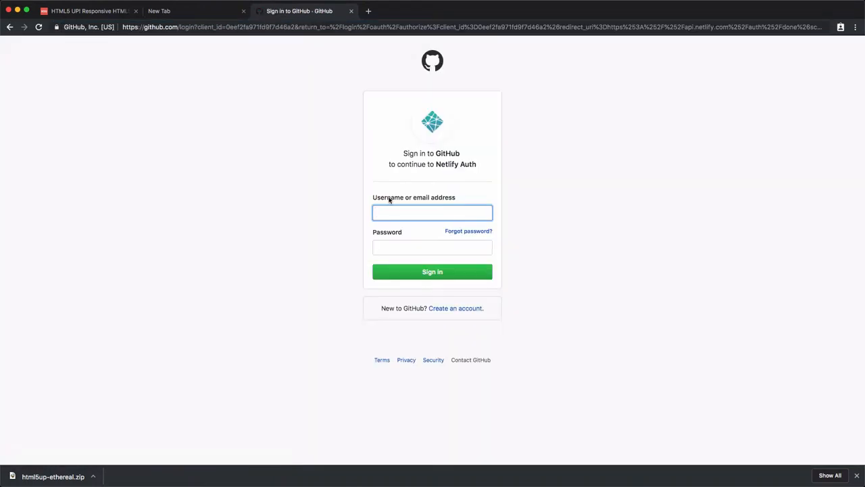
left_click(432, 271)
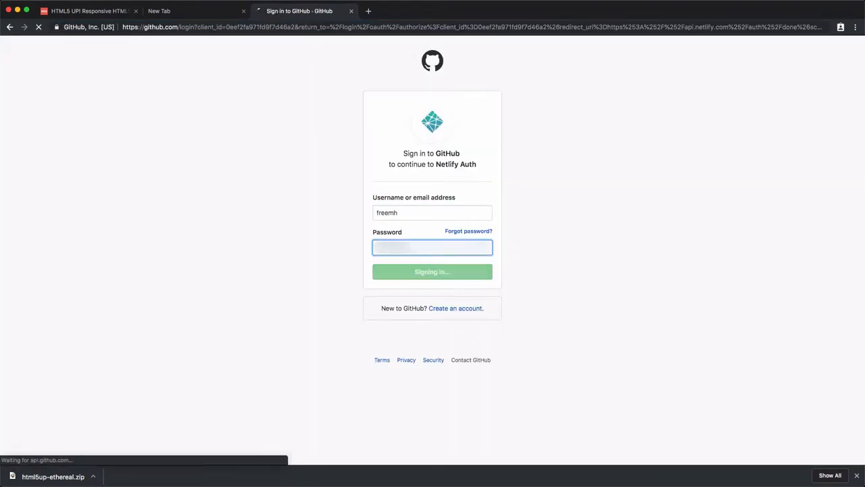
left_click(432, 271)
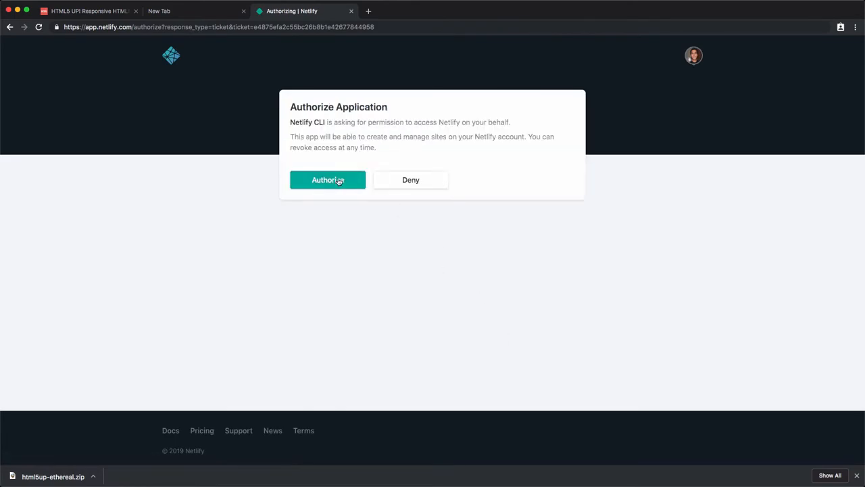
left_click(327, 179)
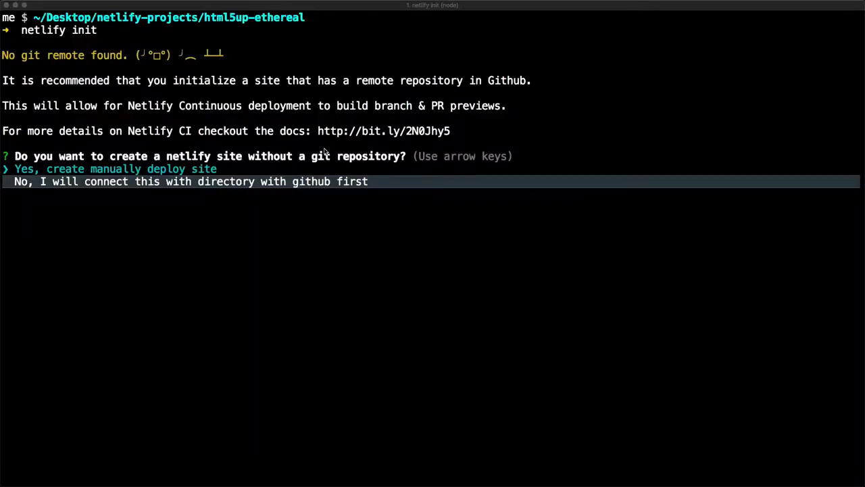
mouse_move(310, 168)
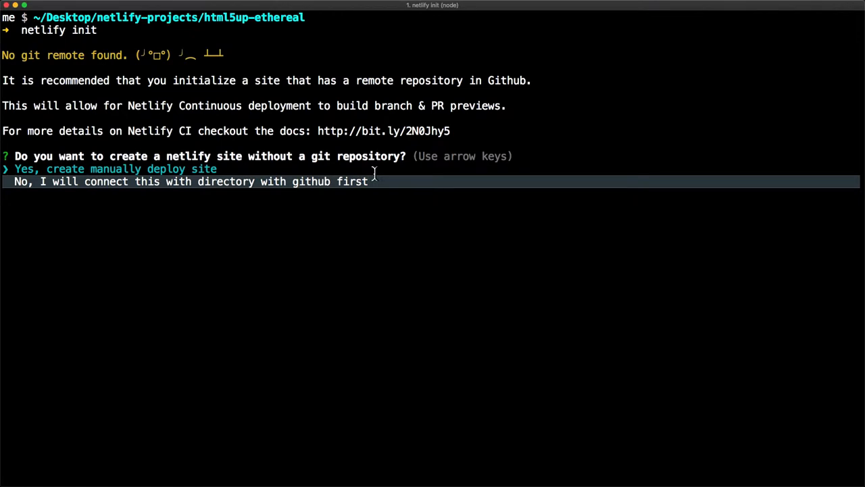
- Create the manual-deploy site 'fullstacklibrary' without git and find it in the dashboard
key("Down")
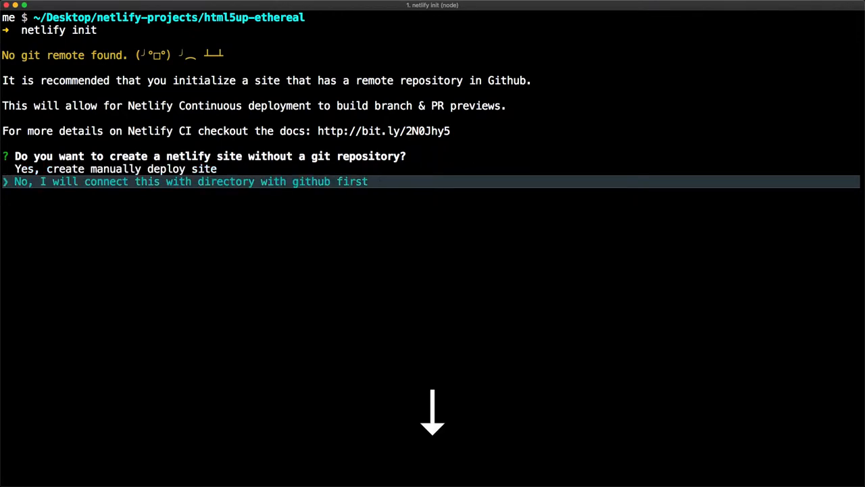
key("Up")
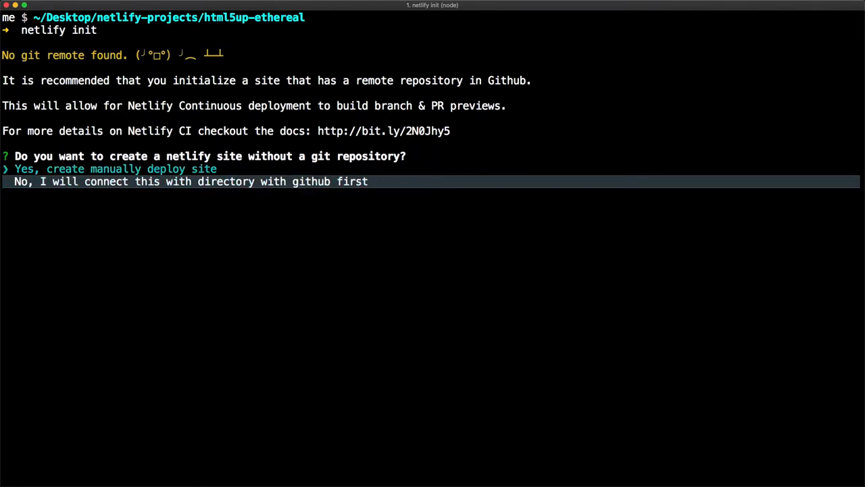
key("Enter")
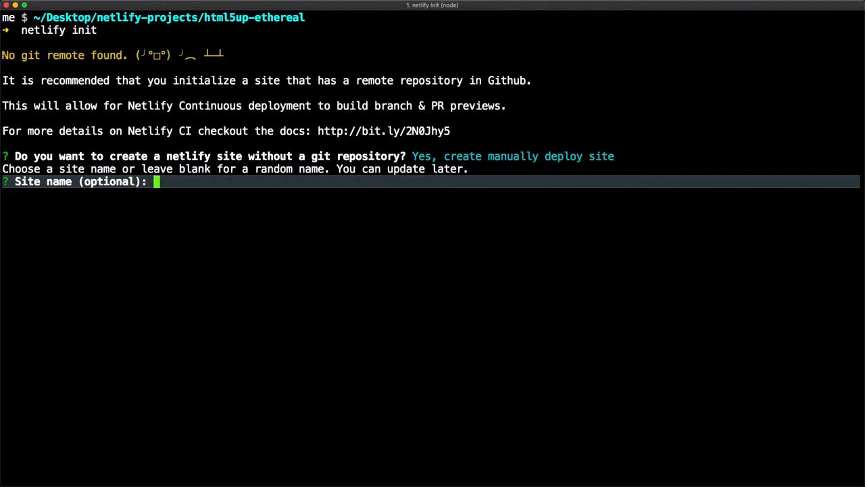
type("ful")
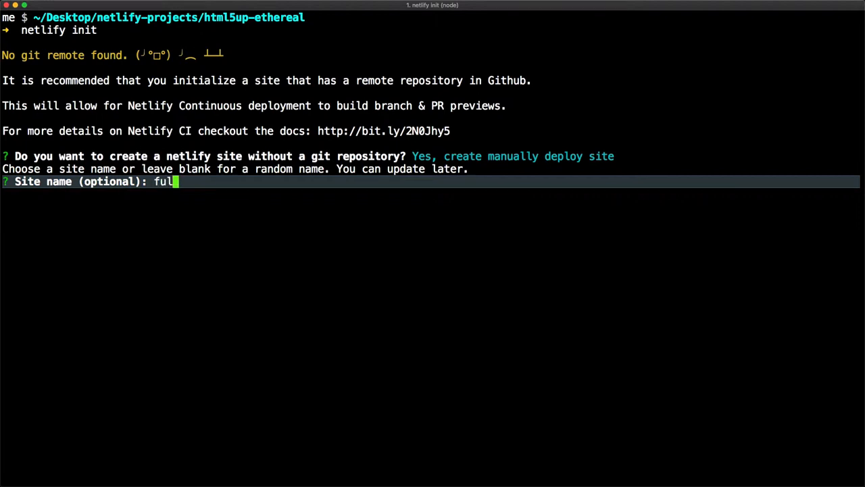
type("lstacklibrary")
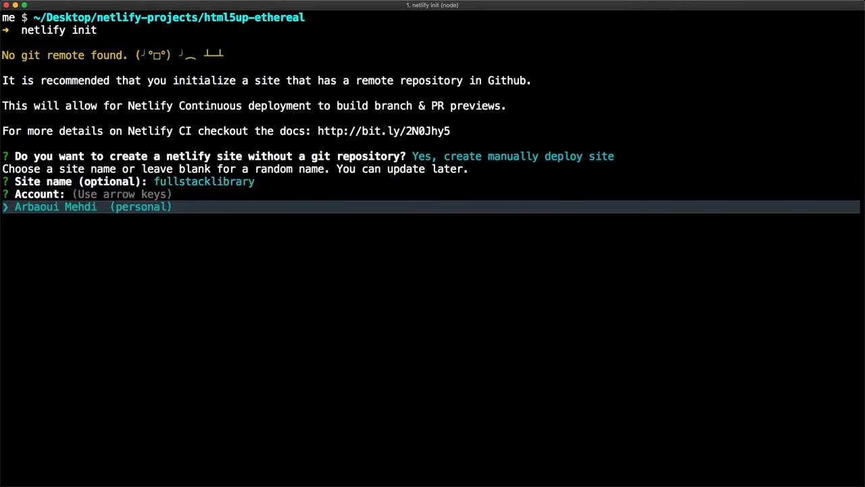
key("enter")
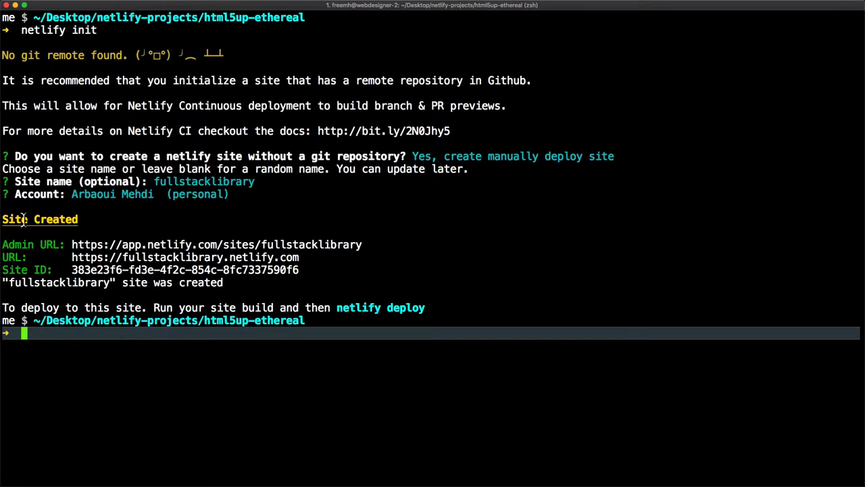
mouse_move(100, 230)
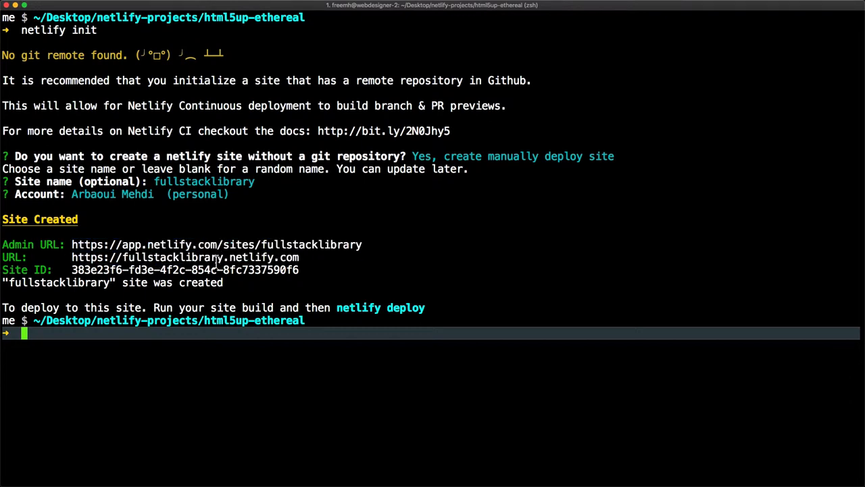
double_click(248, 257)
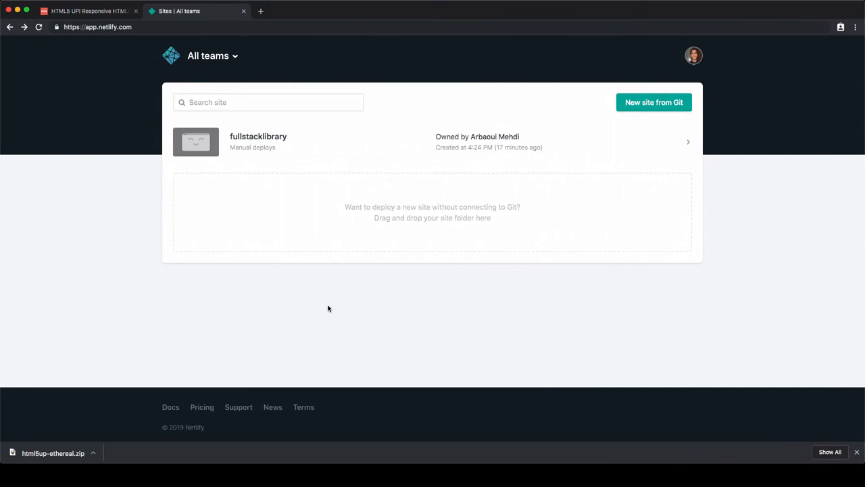
- Open the fullstacklibrary site overview and visit fullstacklibrary.netlify.com, showing Page Not Found
left_click(259, 141)
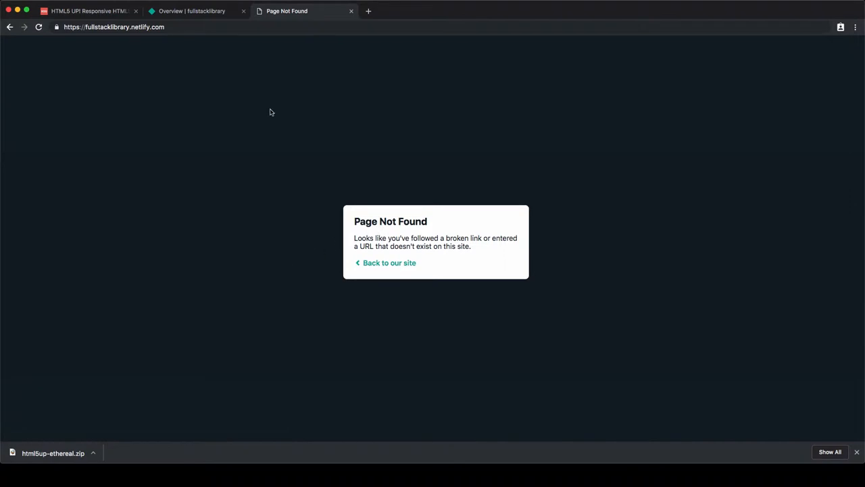
left_click(191, 11)
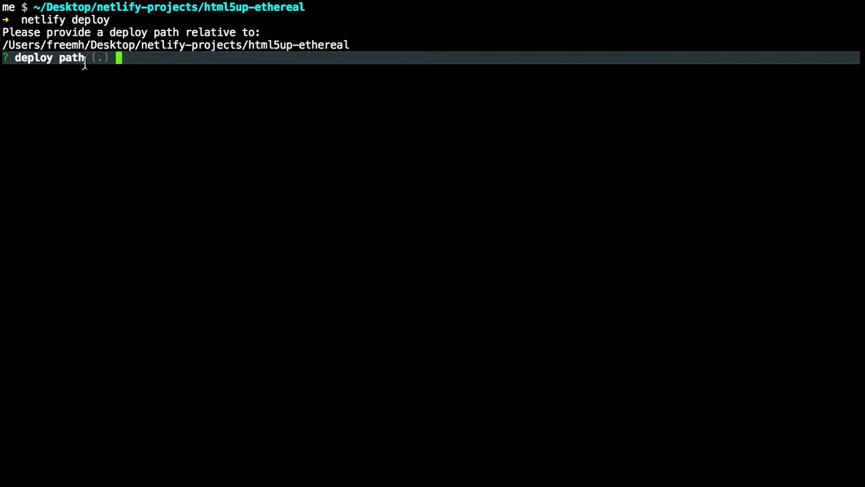
- Draft-deploy the html5up-ethereal folder with netlify deploy and open the live draft URL
type("di")
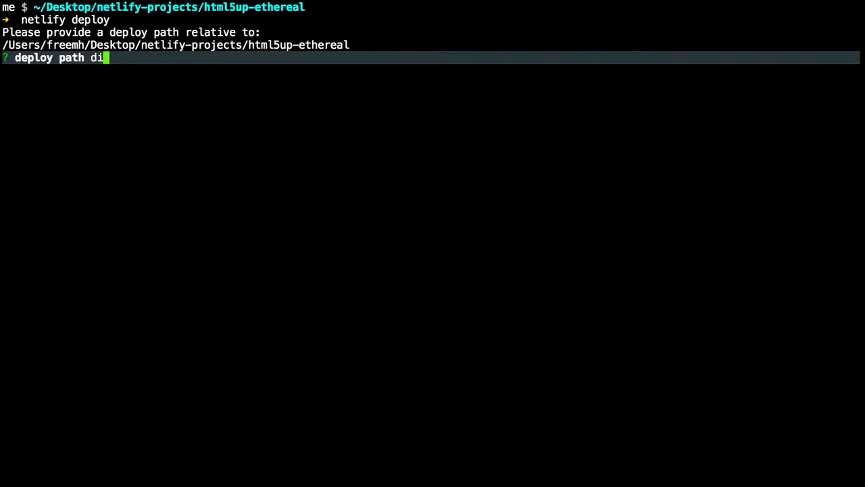
type("st")
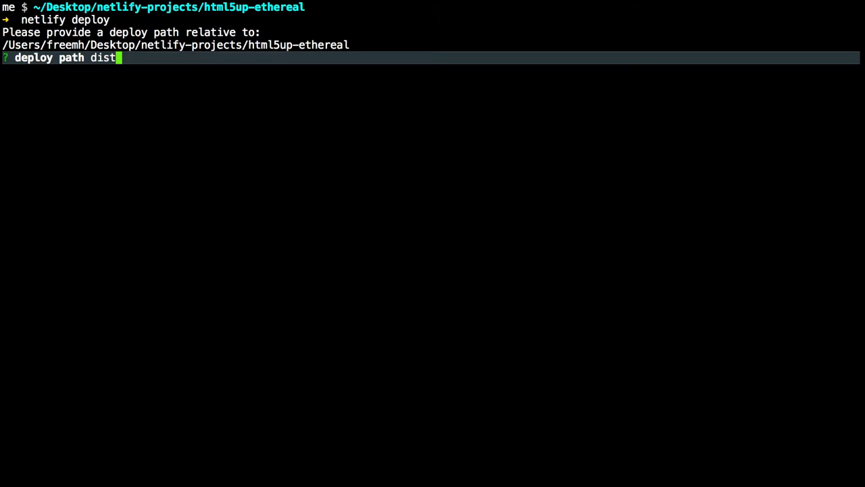
key("Backspace")
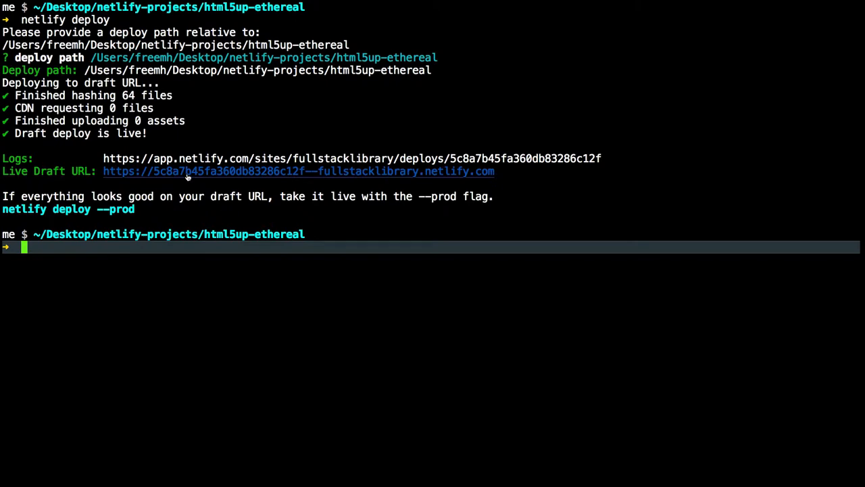
left_click(298, 171)
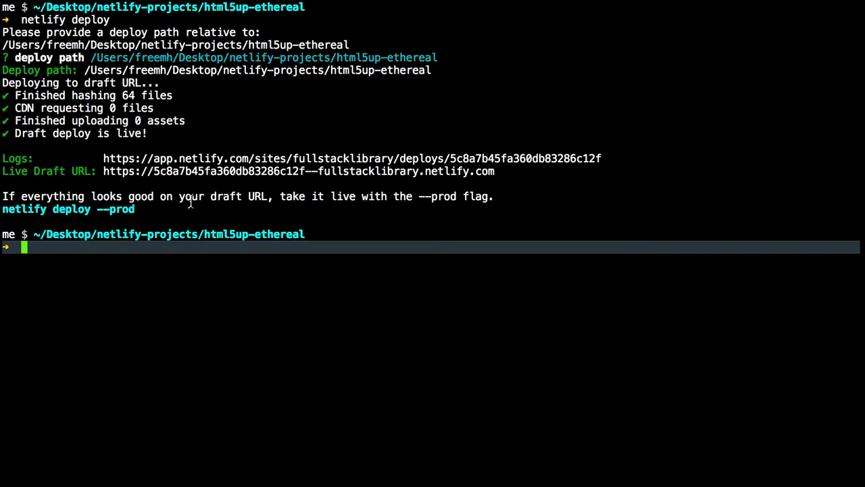
- Add style="background-color: red" to the index.html body, redeploy, and open the new draft
type("vi index.html")
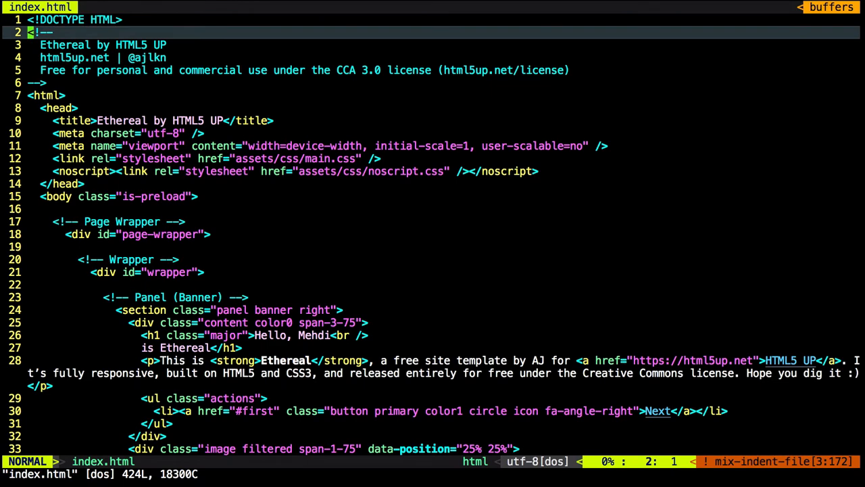
type("style=\"background-color: red\"")
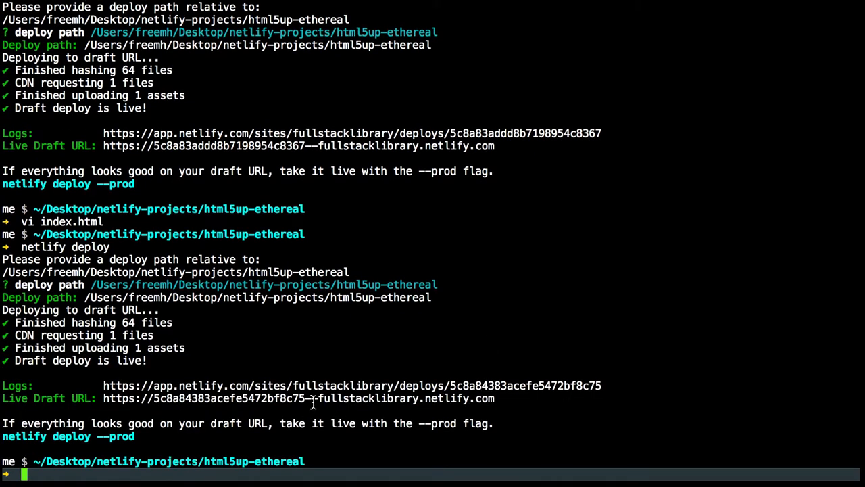
double_click(279, 398)
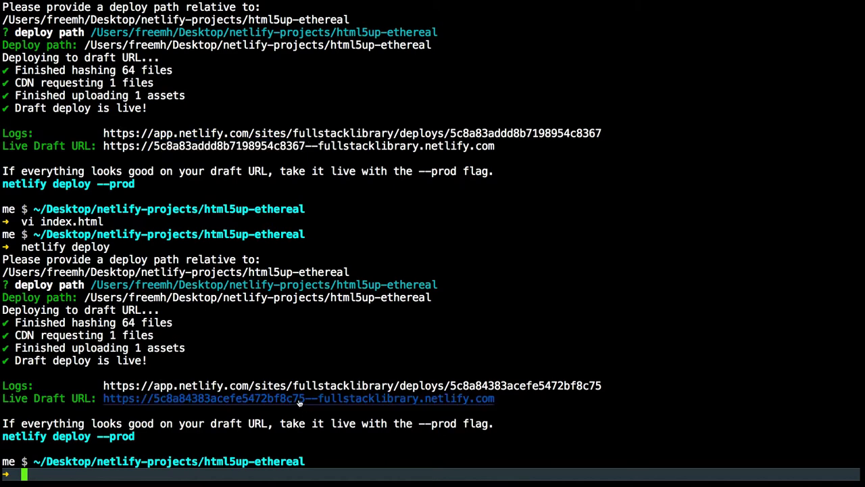
left_click(298, 398)
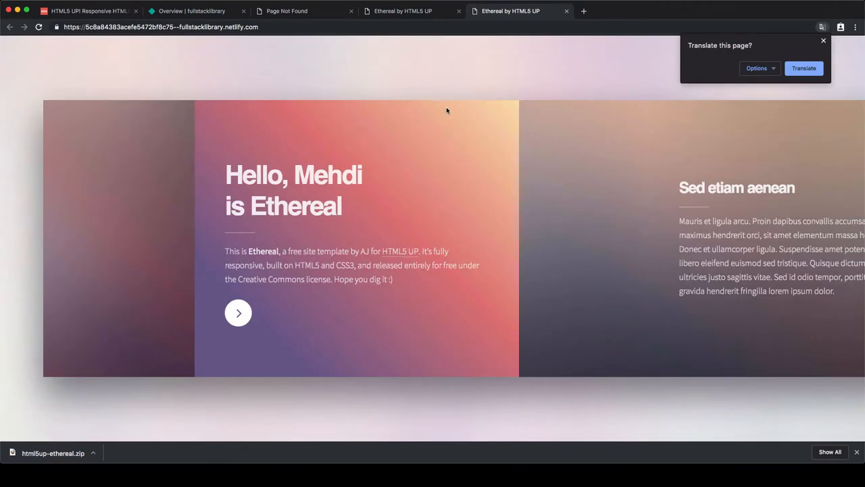
- Switch between the earlier 'Hello, my name' draft tab and the newest draft tab
key("F12")
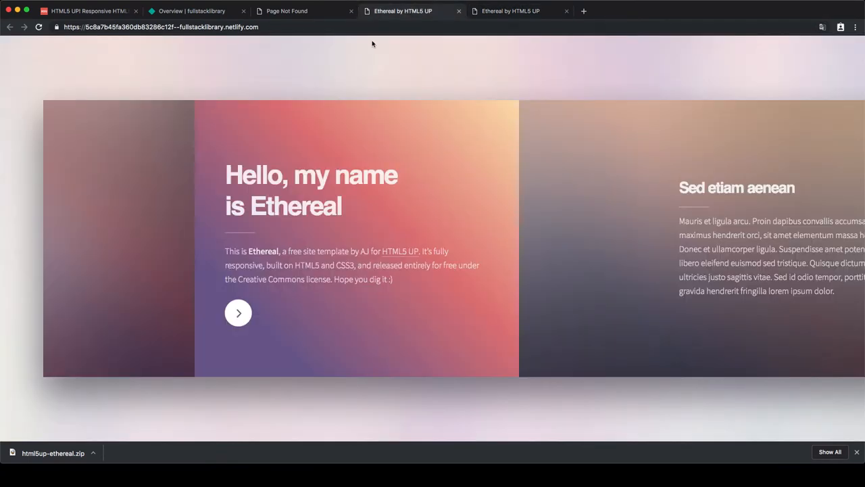
key("F12")
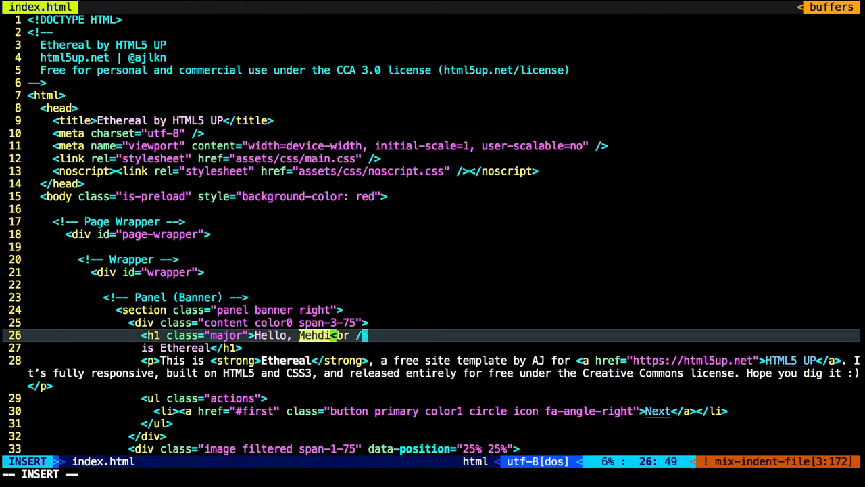
- Replace Mehdi with John in the index.html banner heading
type("Joh")
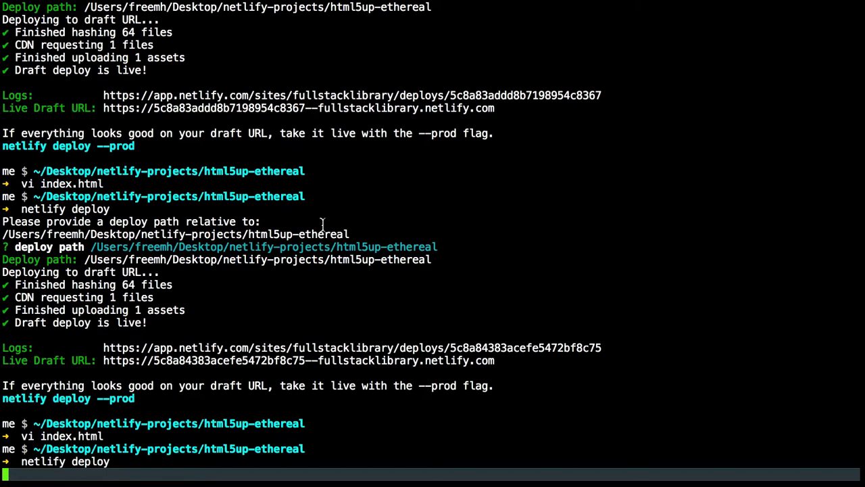
mouse_move(259, 362)
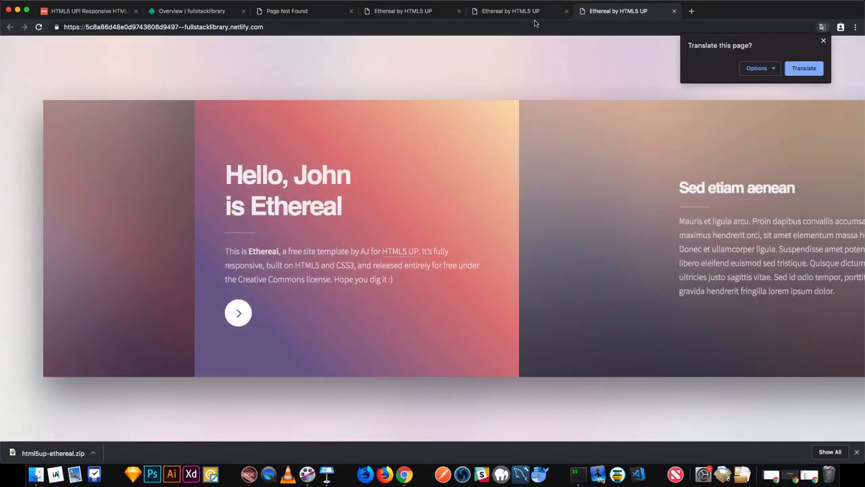
- Return to the fullstacklibrary.netlify.com tab, still showing Page Not Found
left_click(510, 11)
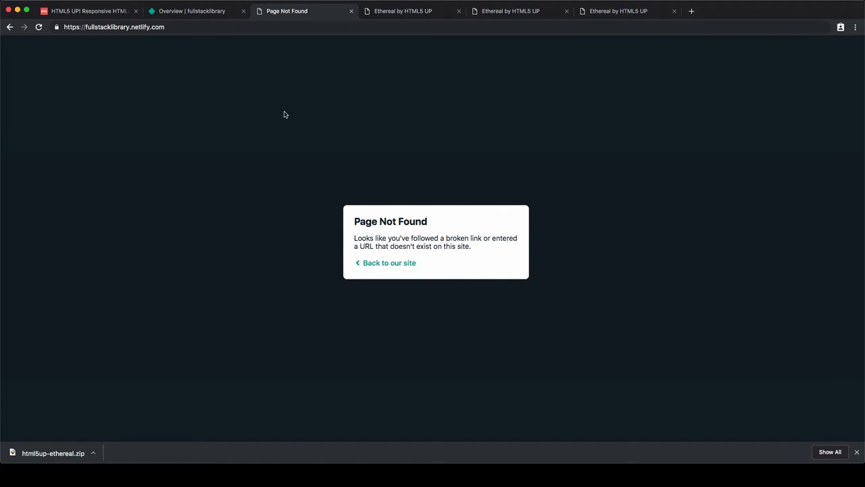
mouse_move(283, 161)
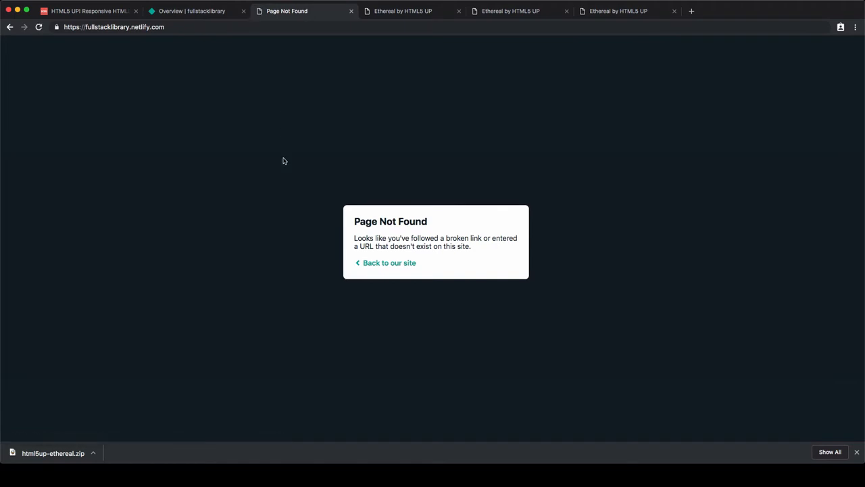
mouse_move(396, 236)
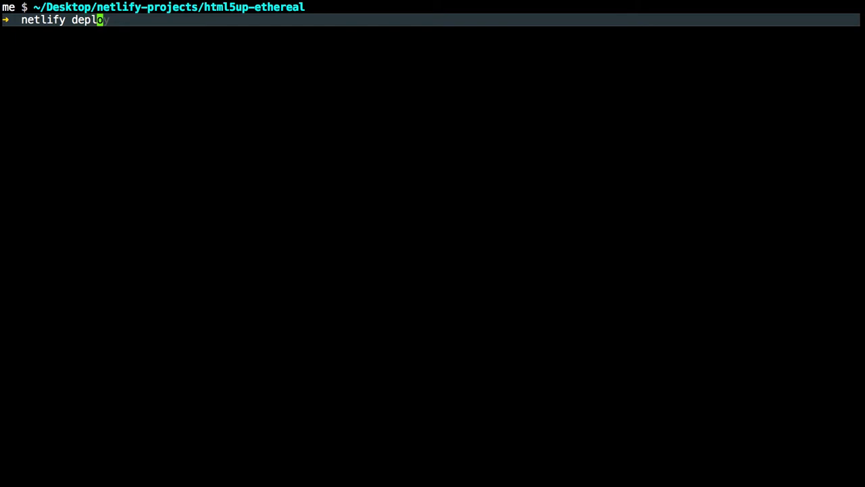
- Launch a netlify deploy --prod from the project folder, hashing 64 files
type("--prod")
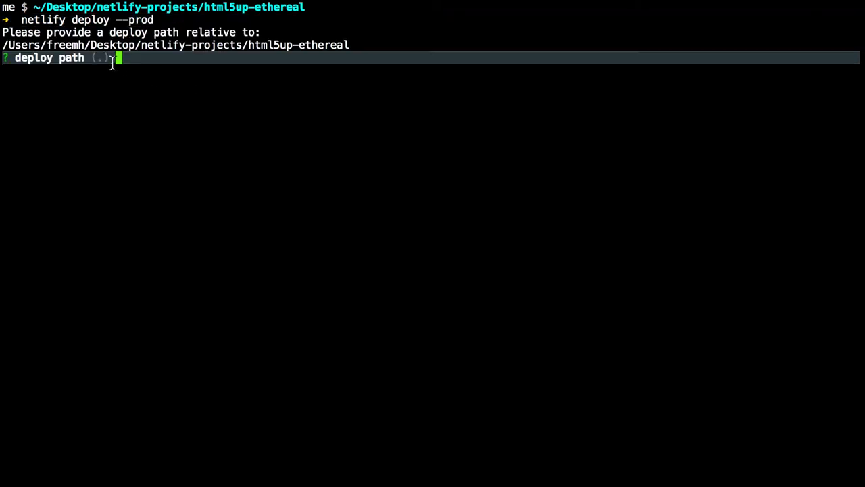
key("enter")
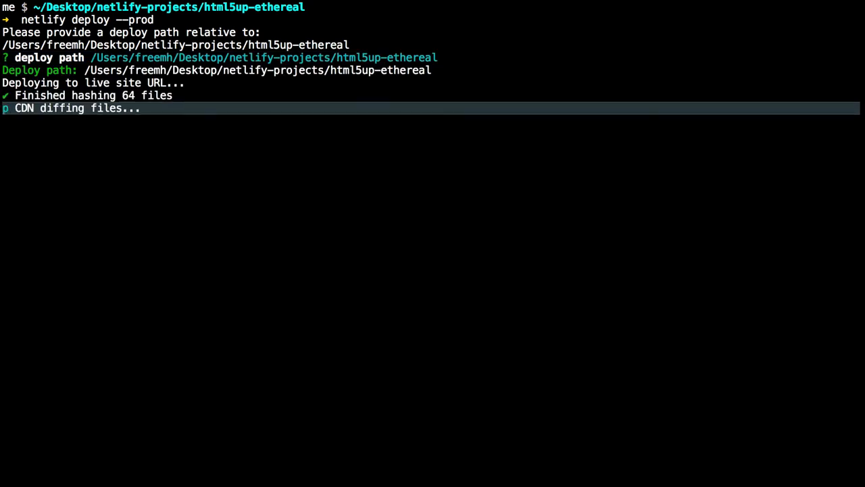